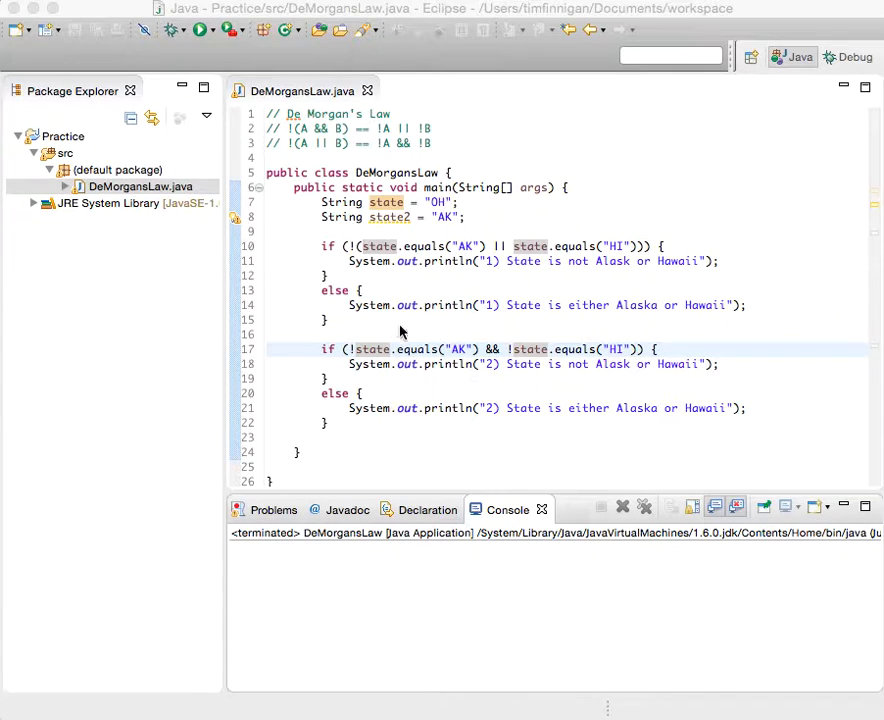
{"action": "mouse_move", "coordinate": [312, 128]}
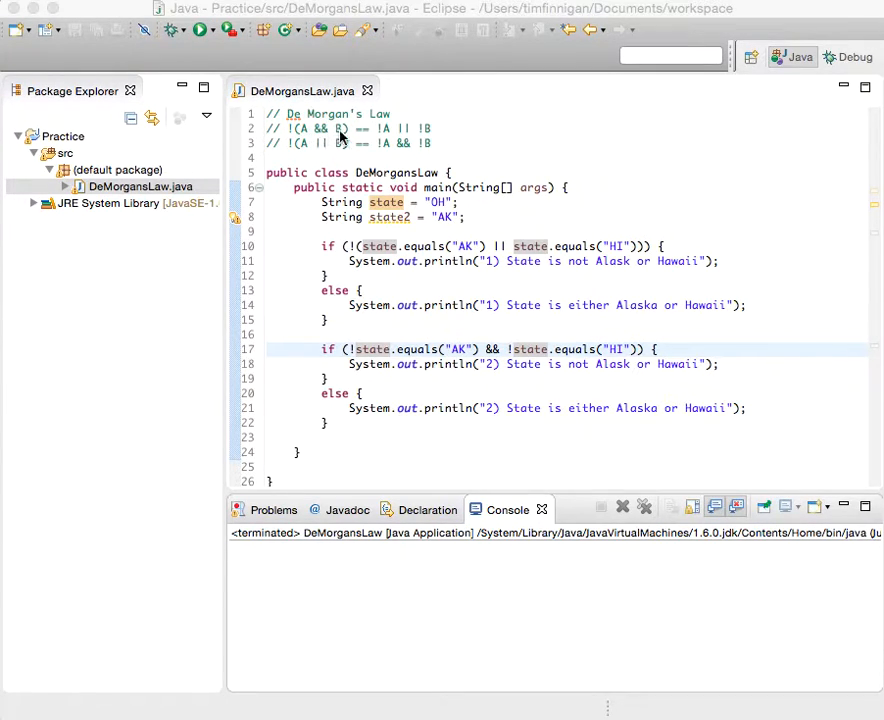
{"action": "mouse_move", "coordinate": [384, 140]}
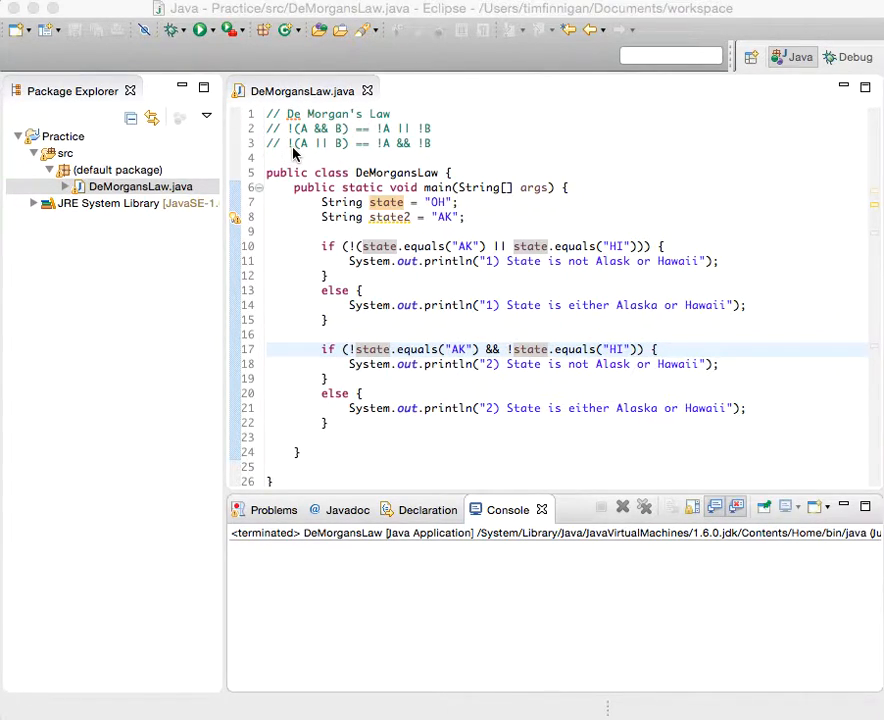
{"action": "mouse_move", "coordinate": [364, 150]}
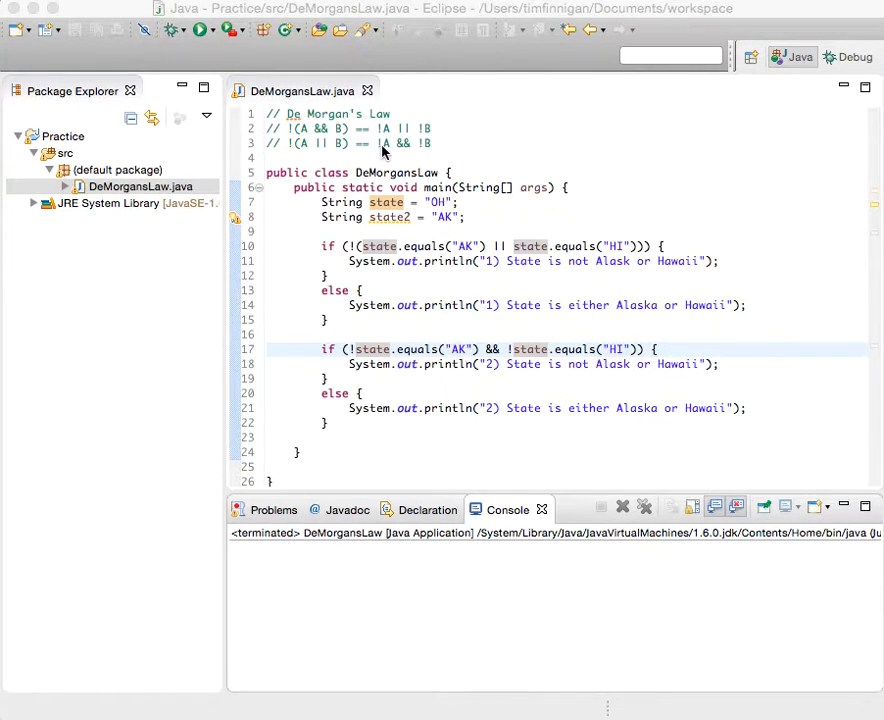
{"action": "mouse_move", "coordinate": [428, 148]}
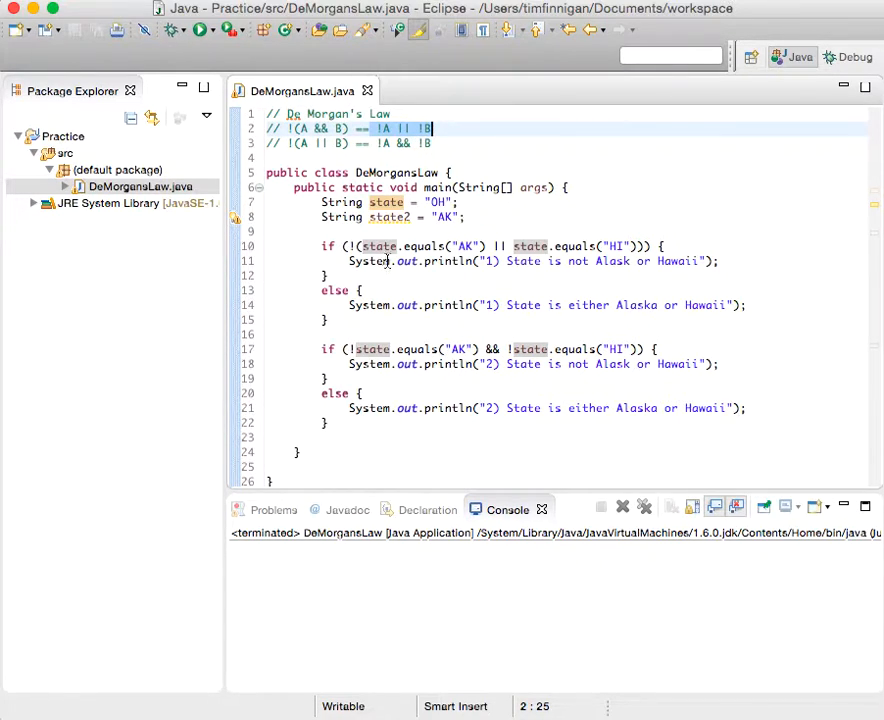
{"action": "mouse_move", "coordinate": [384, 202]}
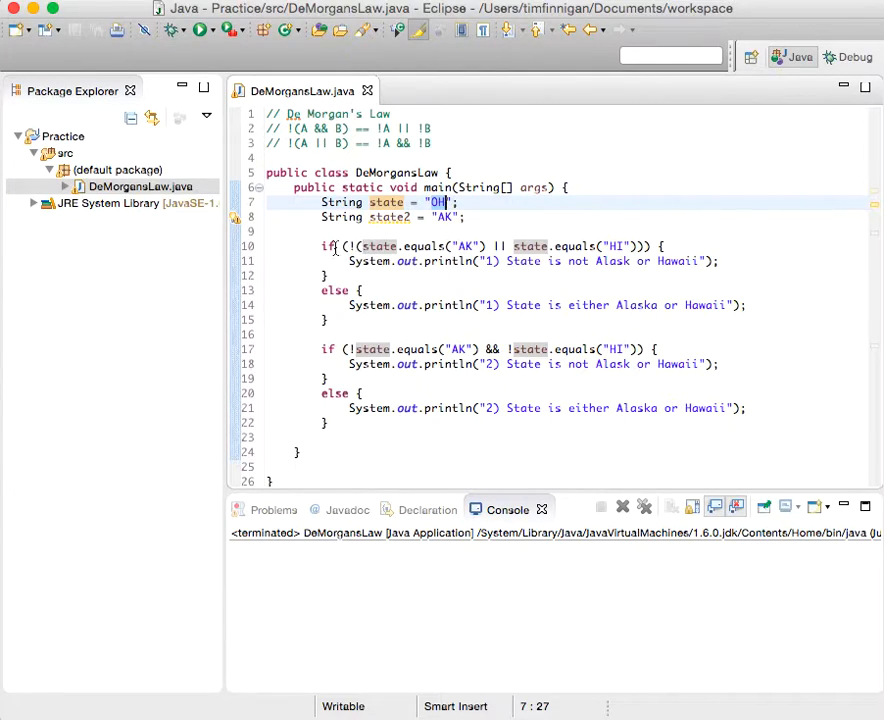
{"action": "mouse_move", "coordinate": [472, 260]}
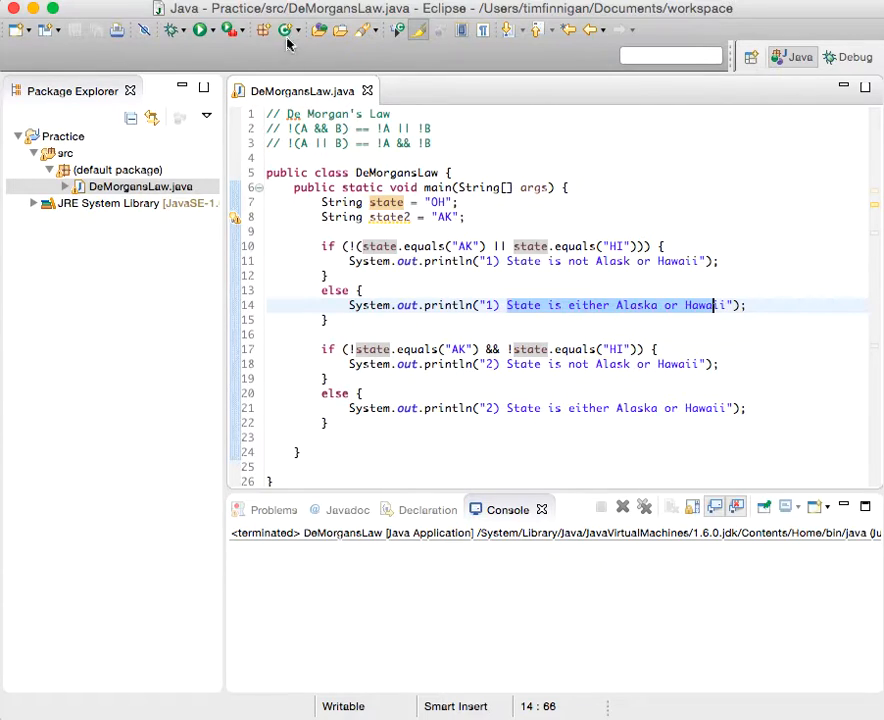
Step: Run DeMorgansLaw, confirm both console lines report not Alaska or Hawaii, and start a comment above the first if
{"action": "left_click", "coordinate": [200, 28]}
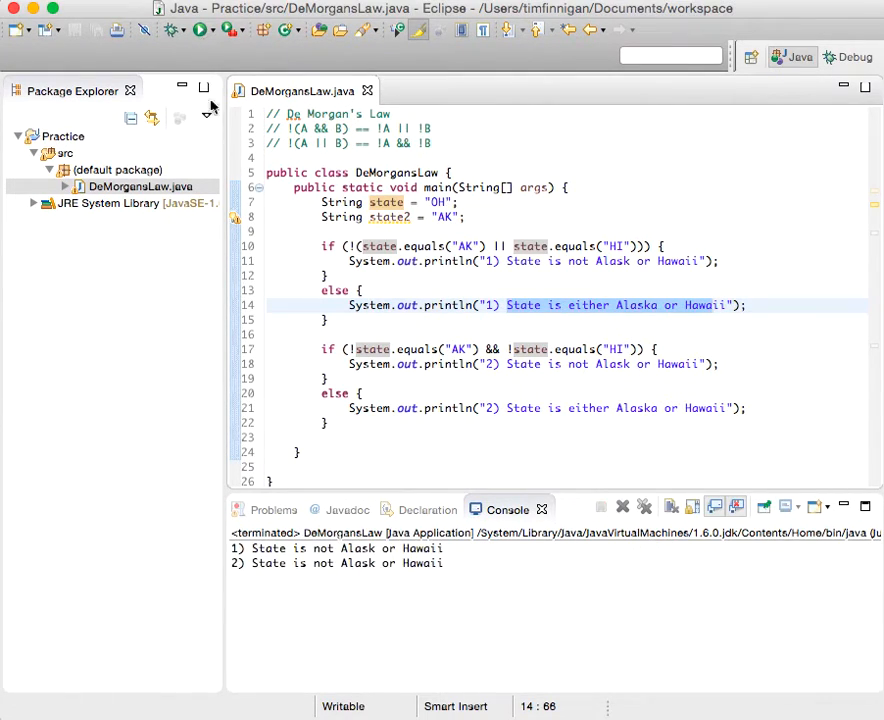
{"action": "mouse_move", "coordinate": [492, 244]}
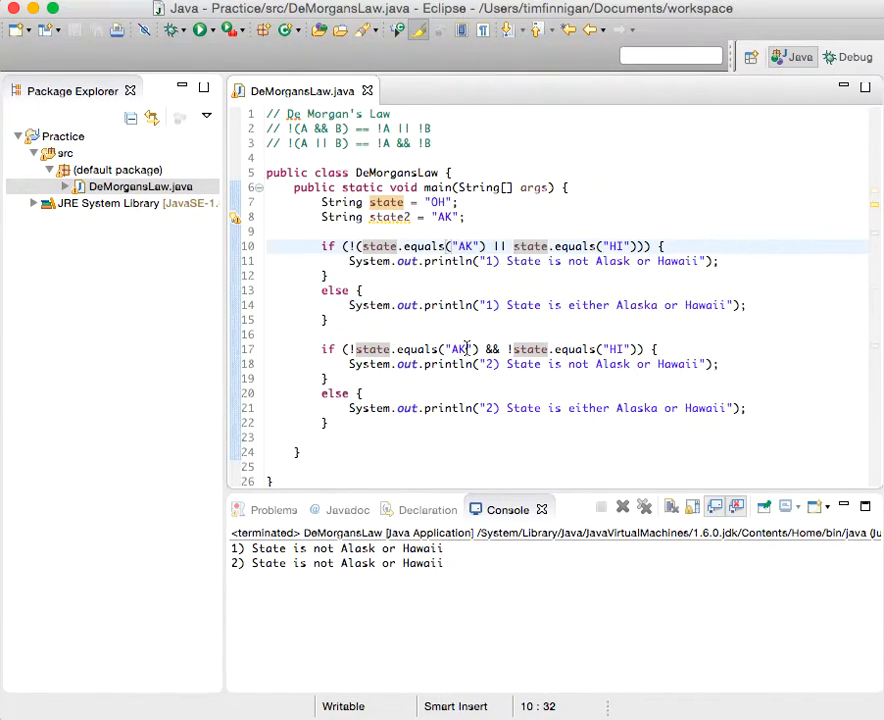
{"action": "left_click", "coordinate": [472, 348]}
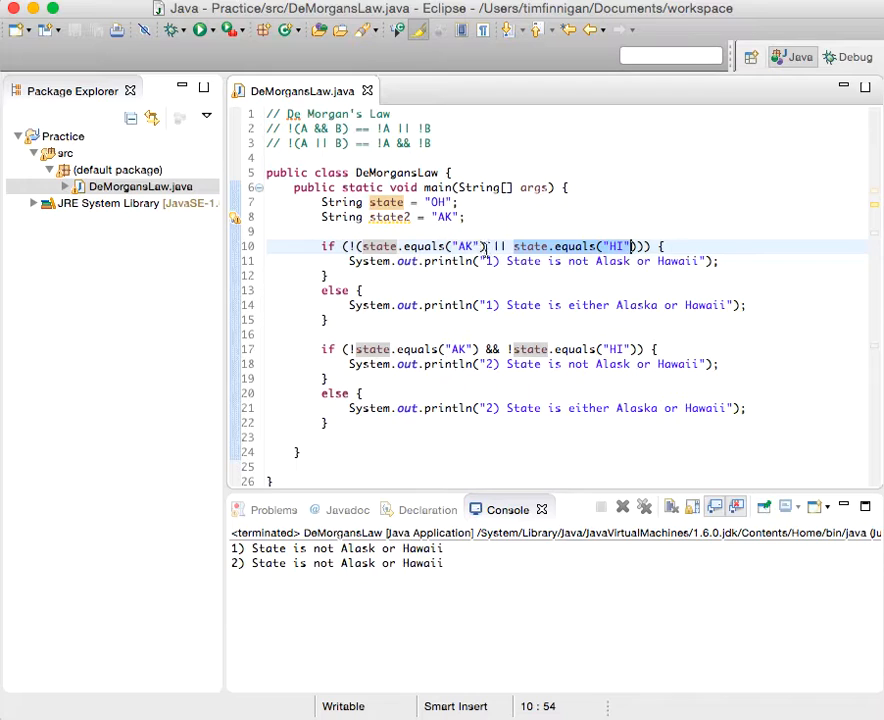
{"action": "mouse_move", "coordinate": [428, 244]}
{"action": "type", "text": "// !"}
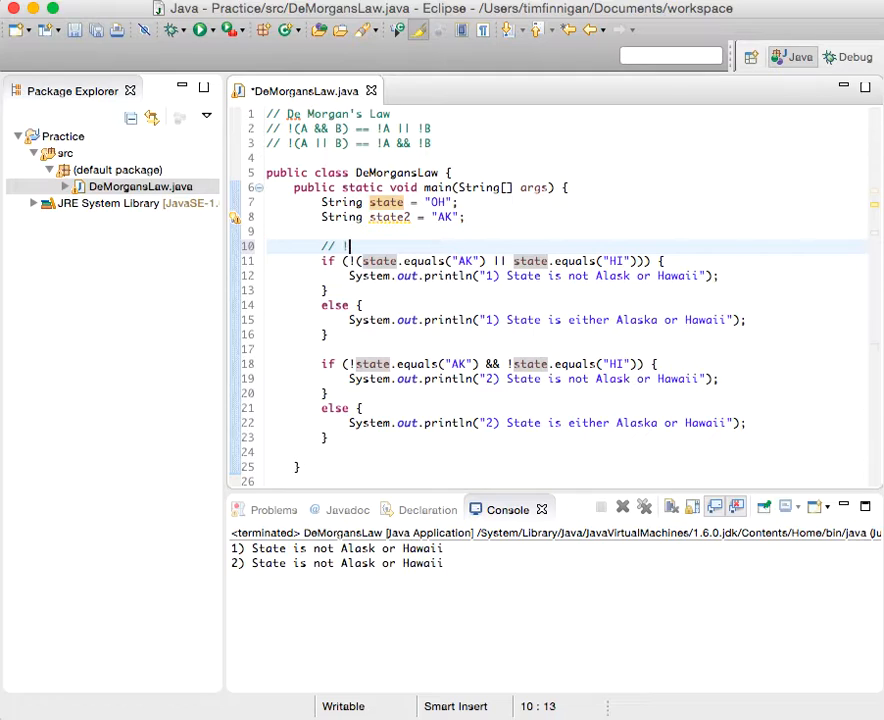
Step: Complete the comment above the first if to read '// !(false) == true'
{"action": "type", "text": "(false) == tr"}
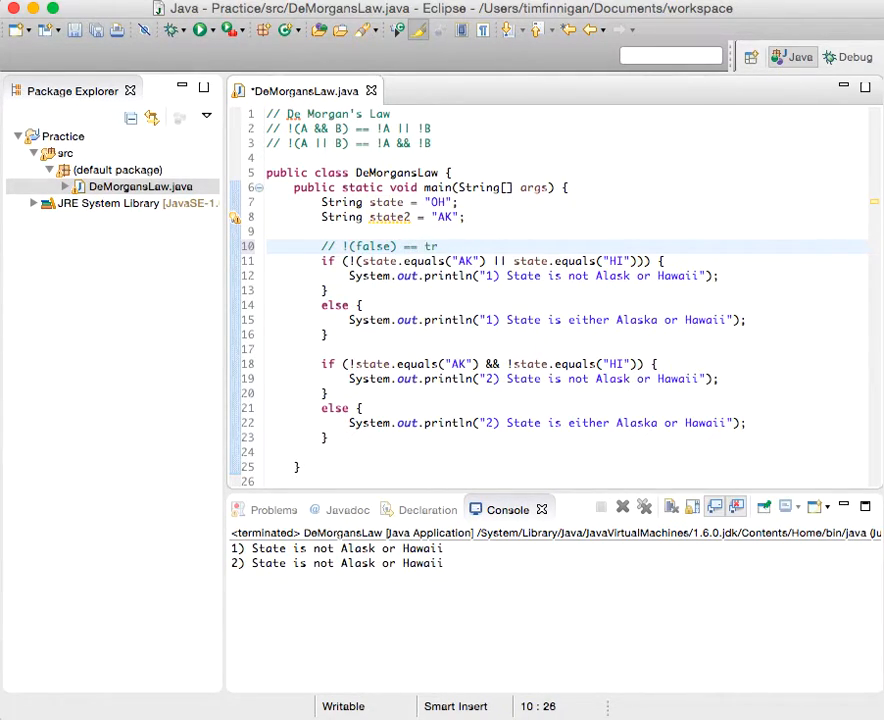
{"action": "type", "text": "ue"}
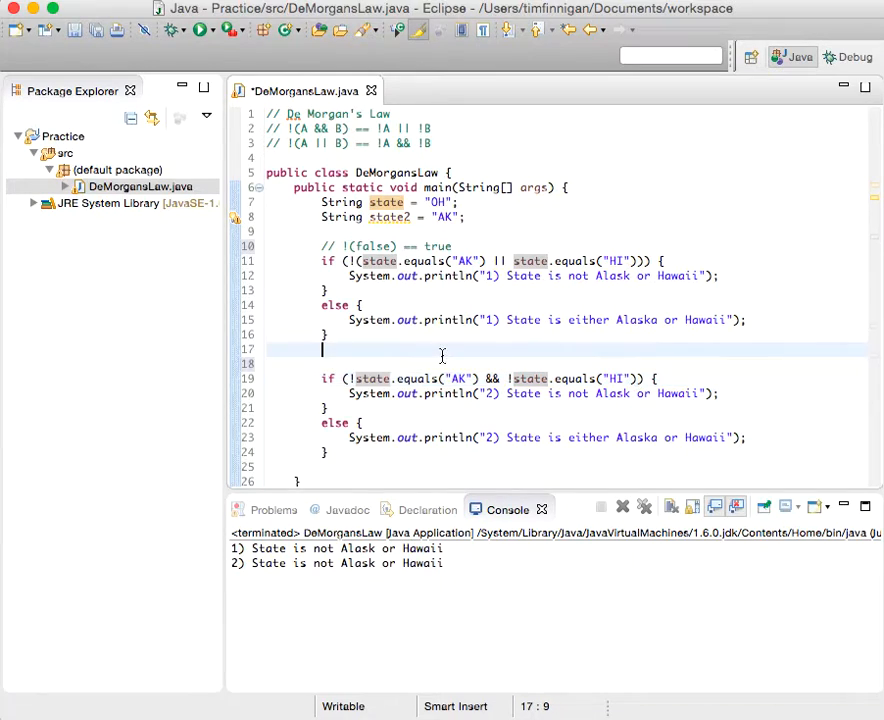
Step: Write the comment '// False && True == false' above the second if checking state2
{"action": "left_click", "coordinate": [504, 378]}
{"action": "type", "text": "//"}
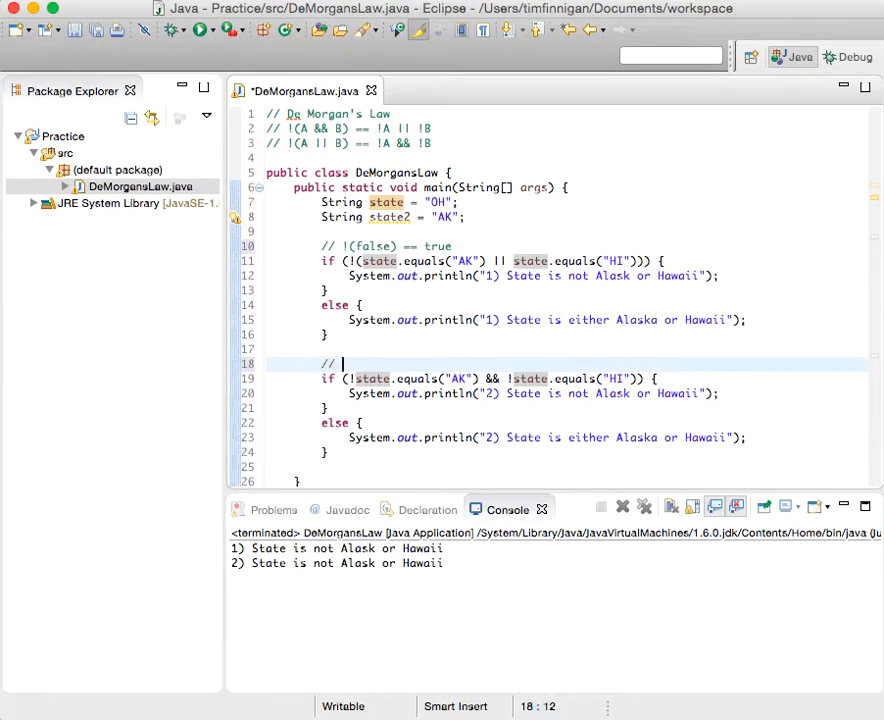
{"action": "type", "text": "True"}
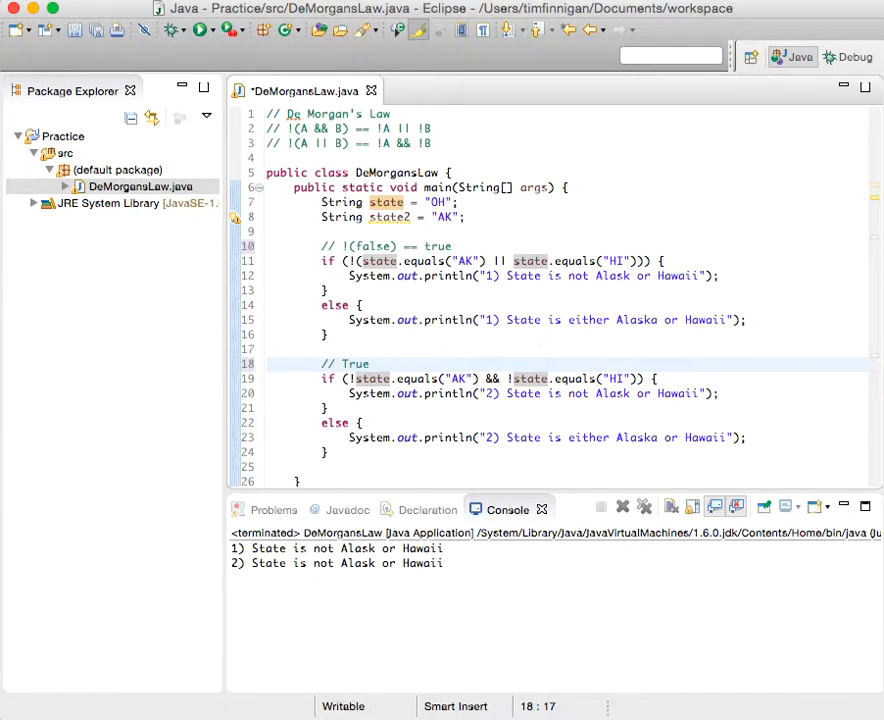
{"action": "type", "text": "&& True"}
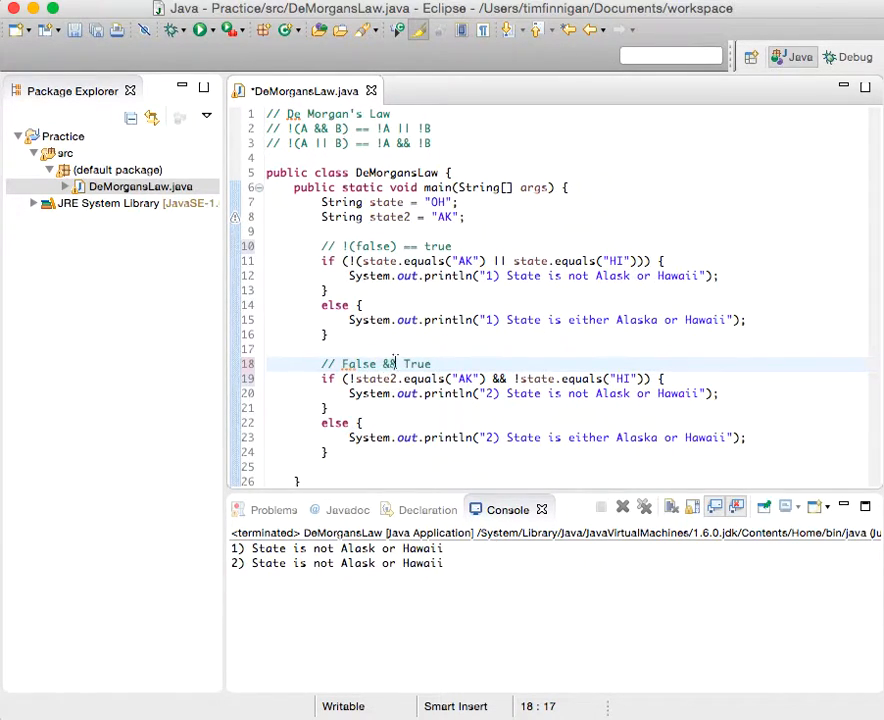
{"action": "type", "text": "="}
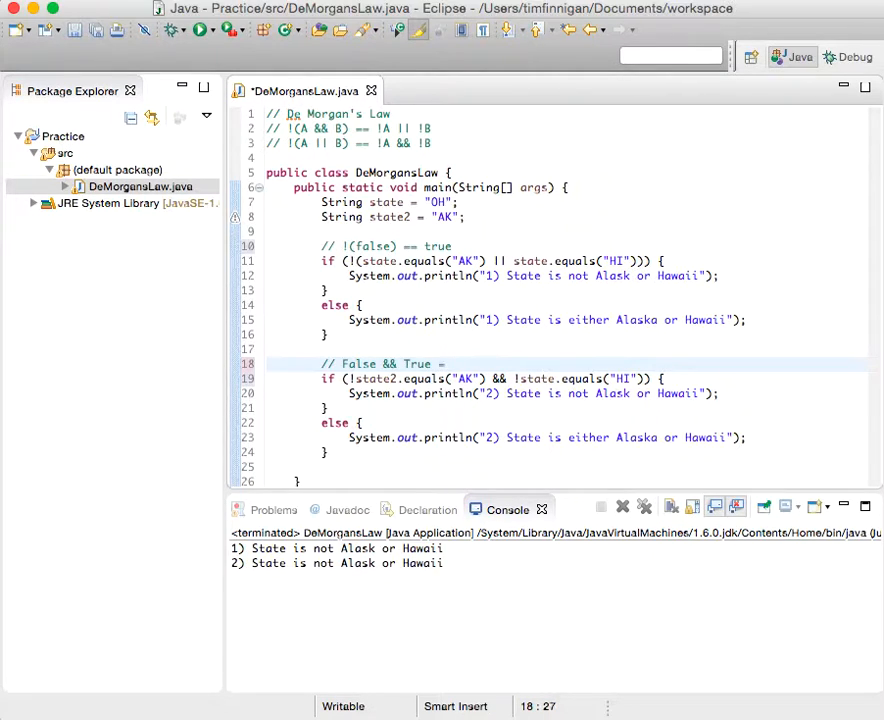
{"action": "type", "text": "== false"}
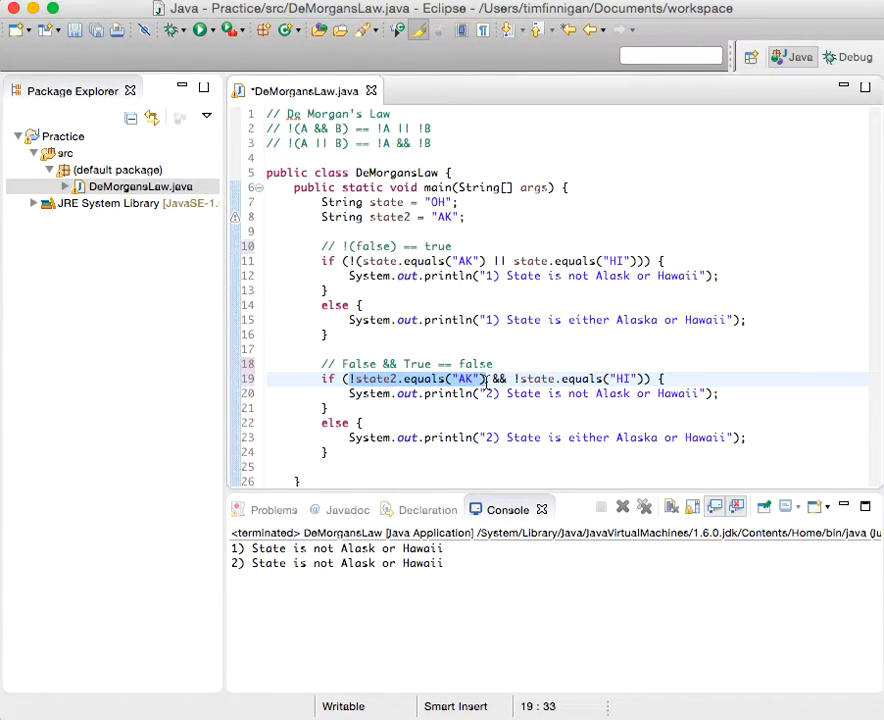
{"action": "mouse_move", "coordinate": [396, 222]}
{"action": "type", "text": "2"}
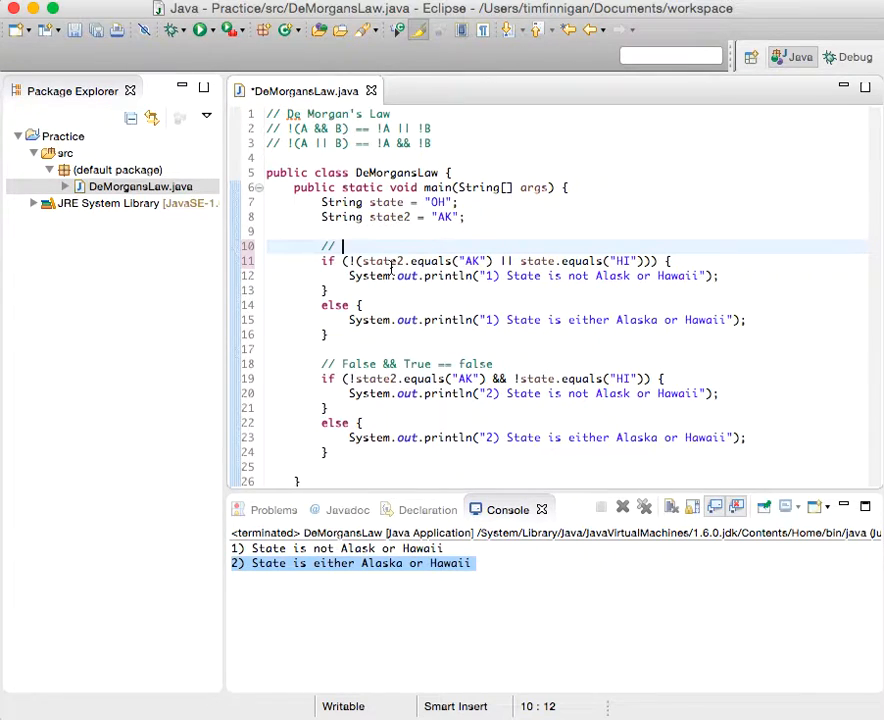
Step: Rewrite the first if's comment to read '// !(True) || false'
{"action": "type", "text": "!"}
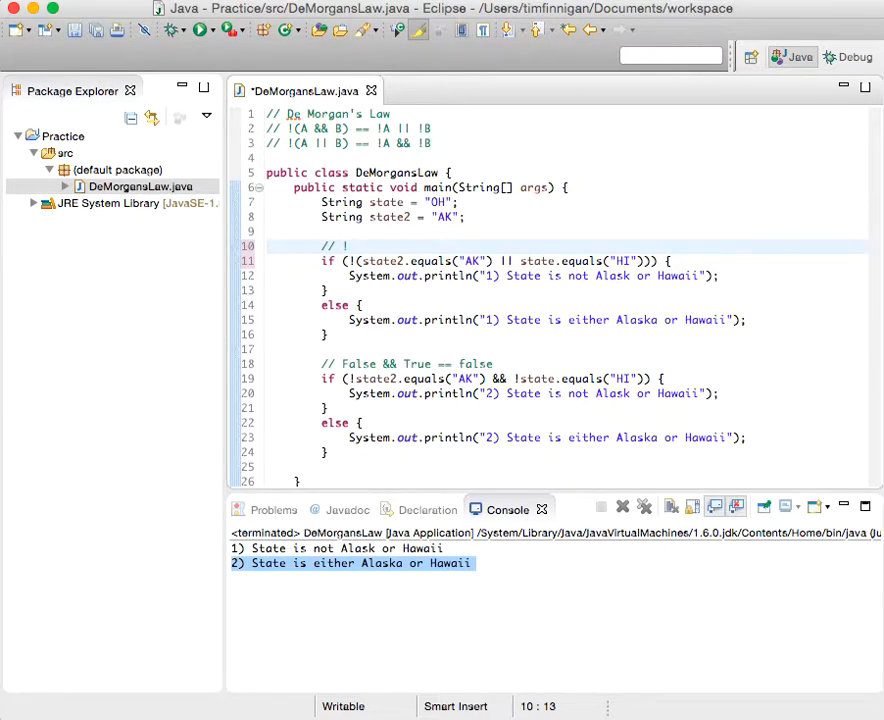
{"action": "type", "text": "("}
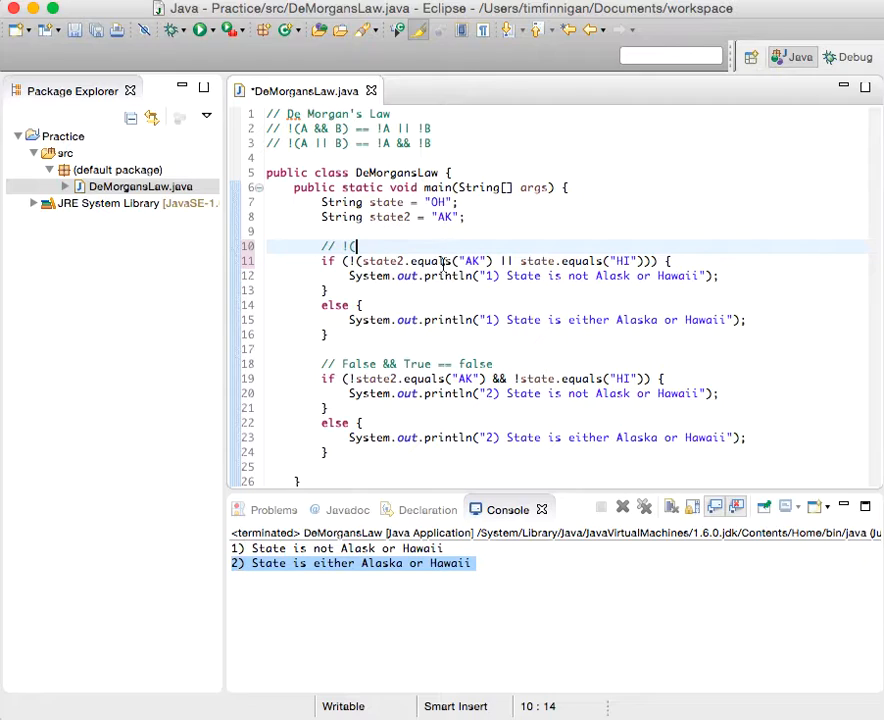
{"action": "type", "text": "True"}
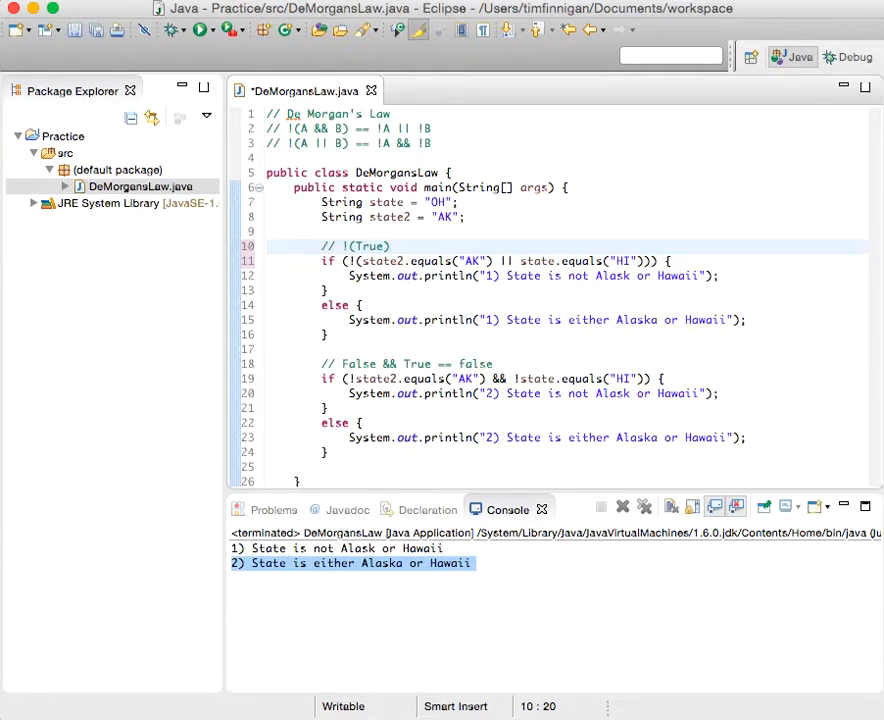
{"action": "type", "text": "||"}
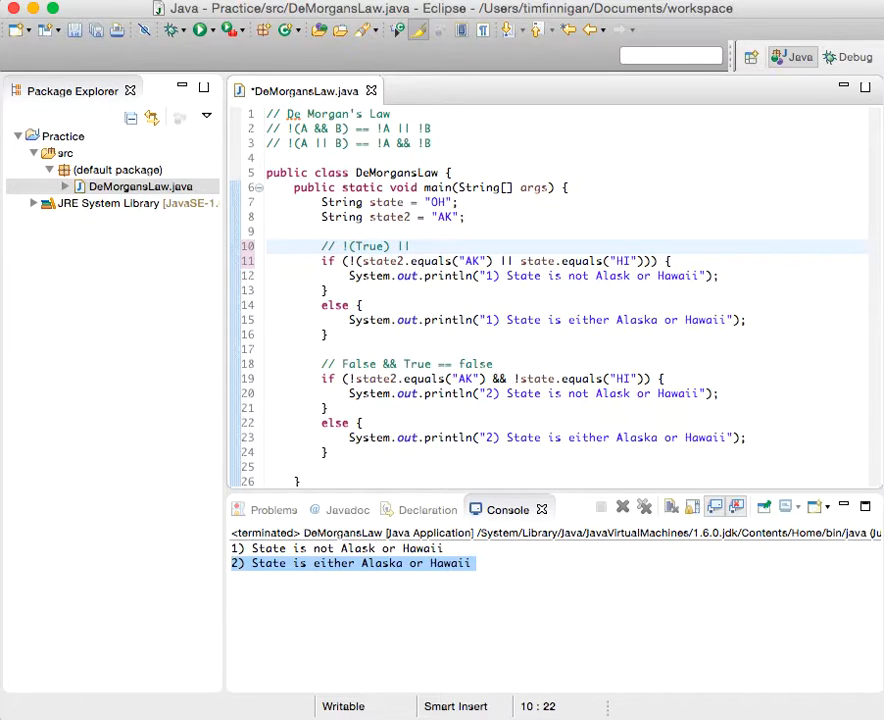
{"action": "left_click", "coordinate": [416, 246]}
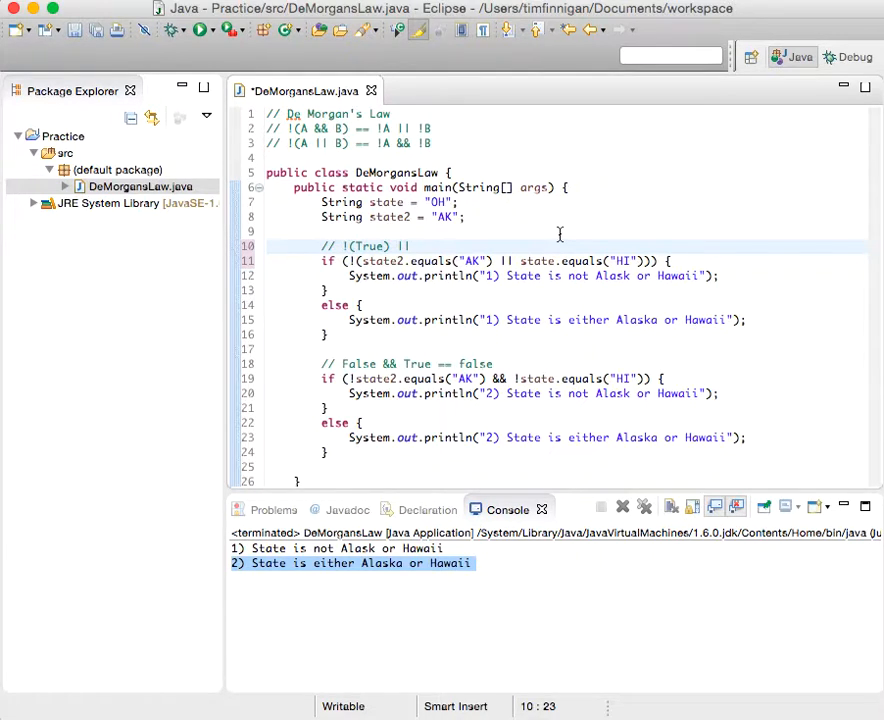
{"action": "type", "text": "false"}
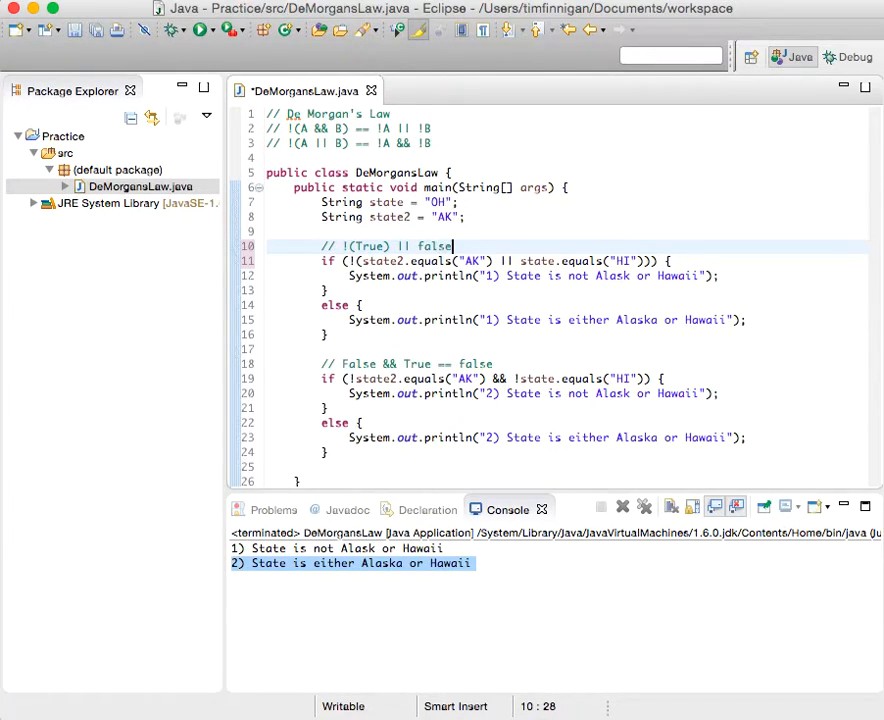